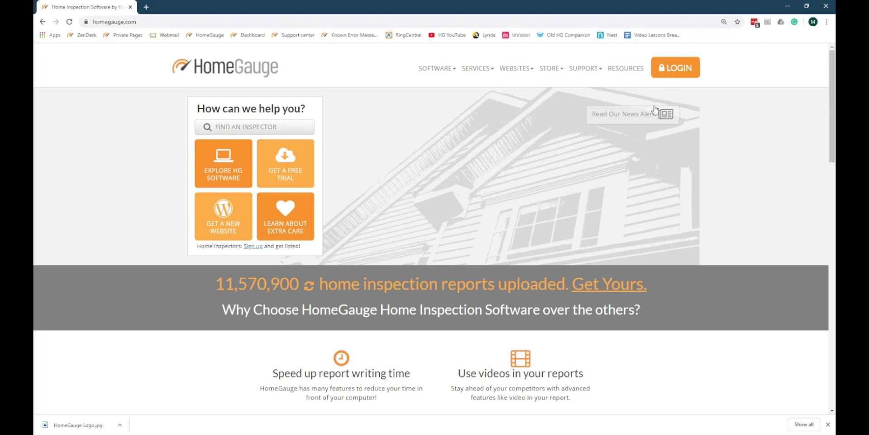
mouse_move(681, 72)
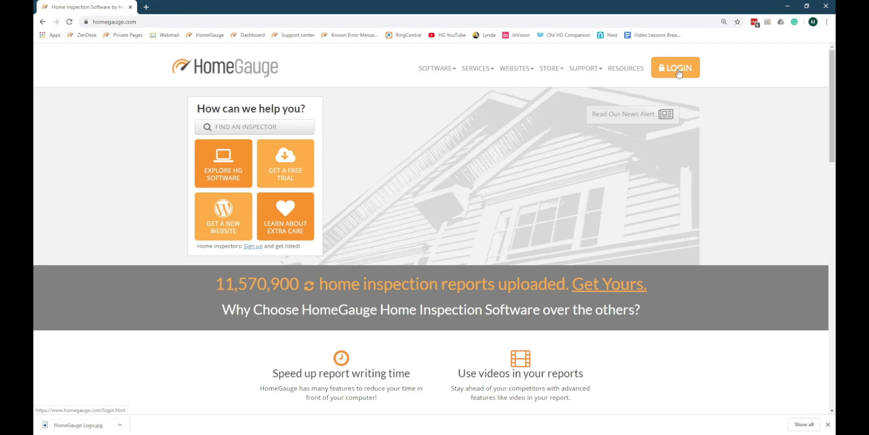
Step: Sign in as user Robert to reach the inspector reports dashboard
click(675, 67)
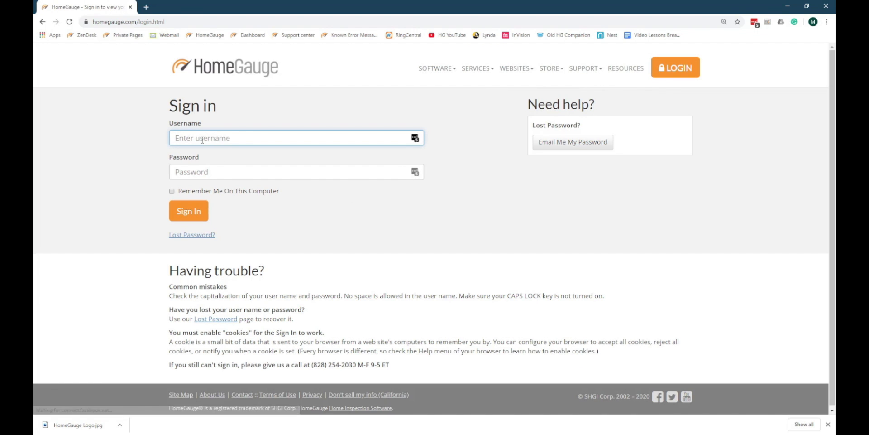
text(RobertJackson)
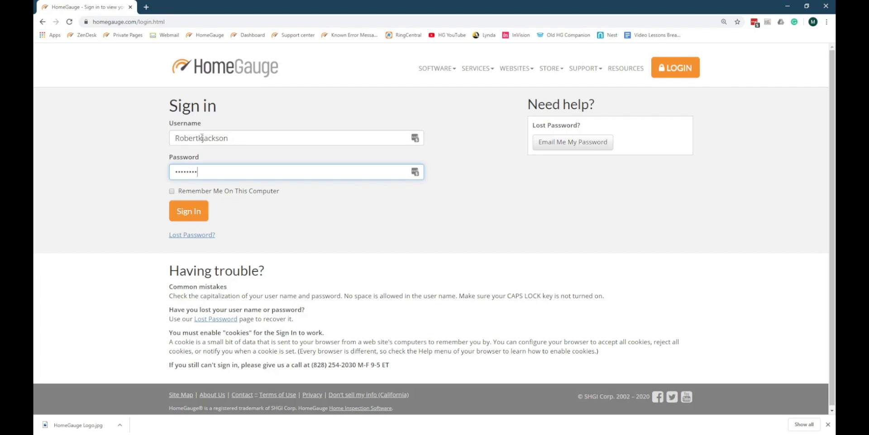
click(188, 210)
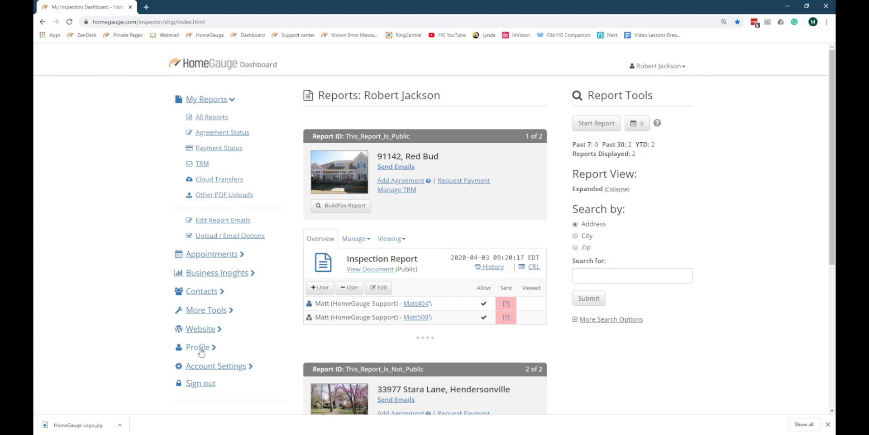
Step: Review the saved name, address, contact and website fields on the Profile Contact Info page
click(197, 347)
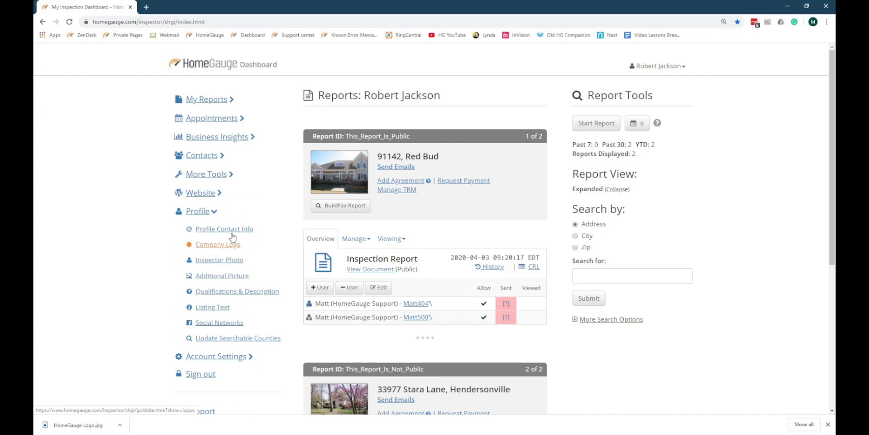
click(225, 229)
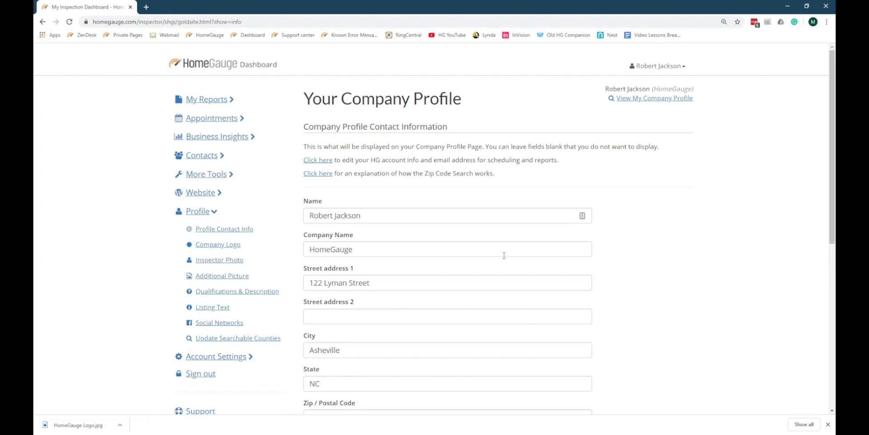
scroll(down, 3)
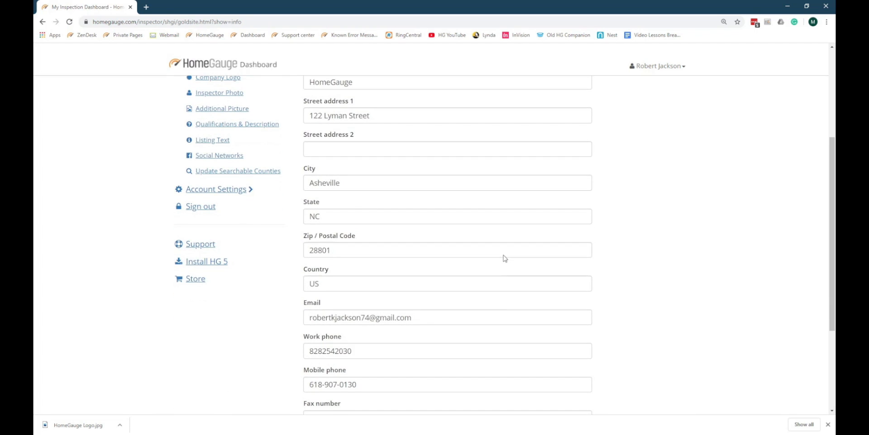
scroll(down, 3)
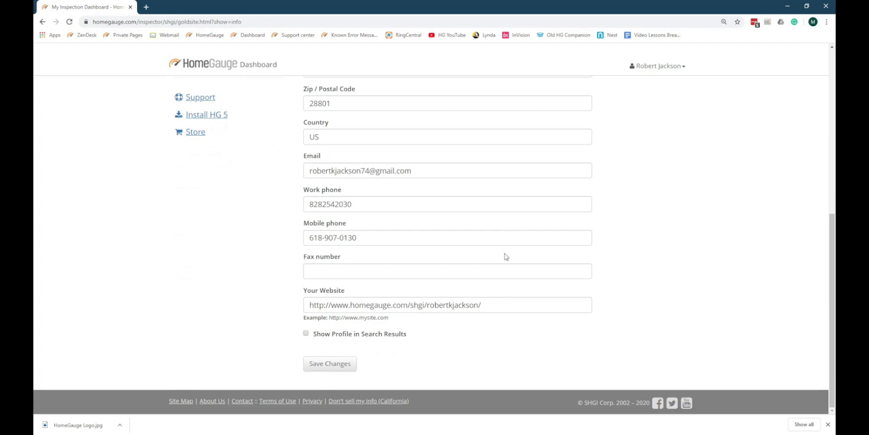
mouse_move(489, 251)
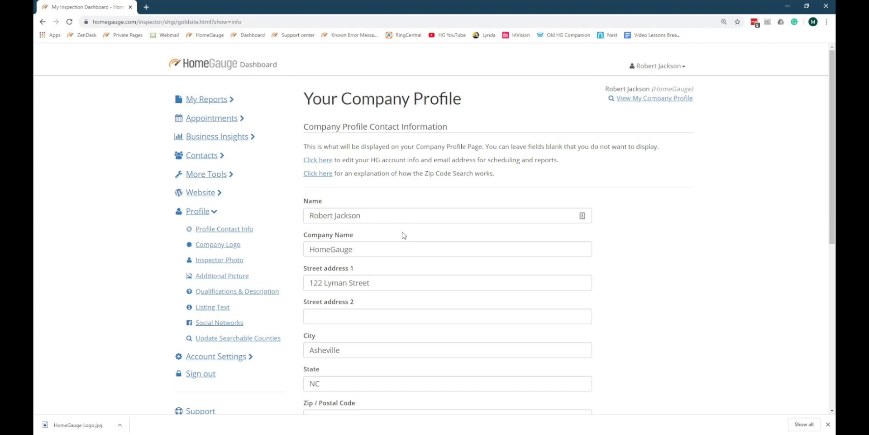
mouse_move(217, 246)
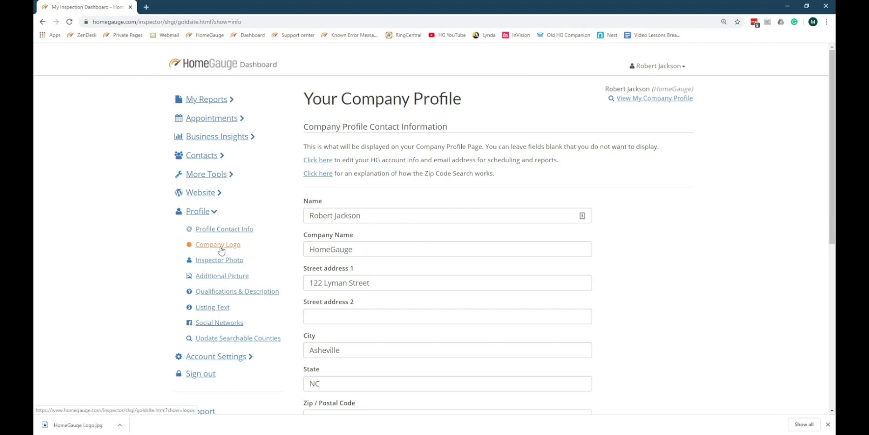
Step: Upload the HomeGauge Logo image file as the company logo and save it
click(218, 244)
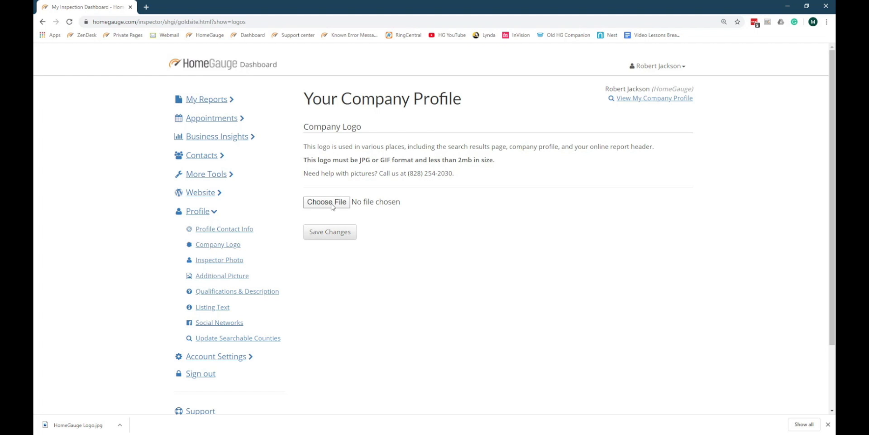
click(326, 202)
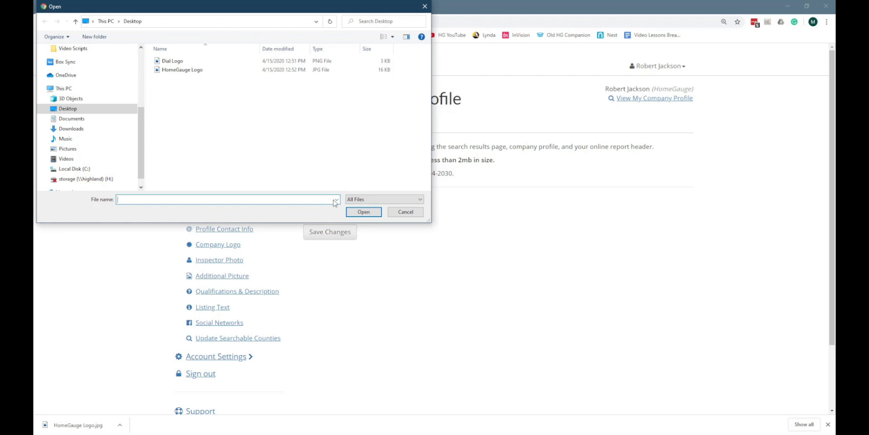
click(183, 70)
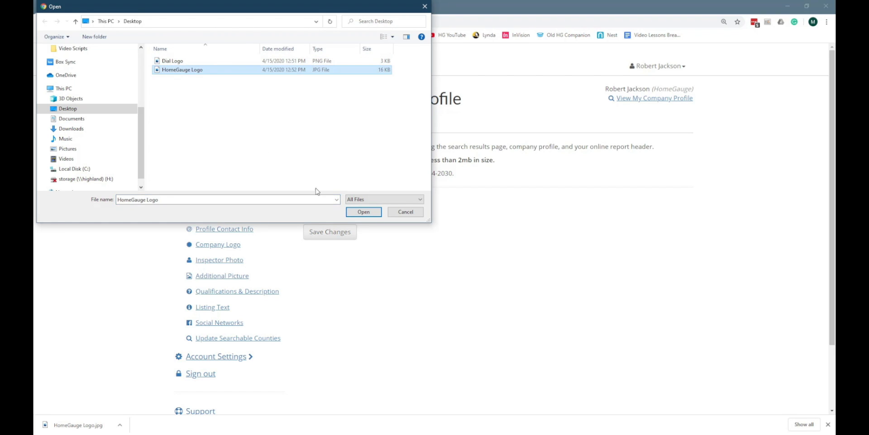
click(364, 212)
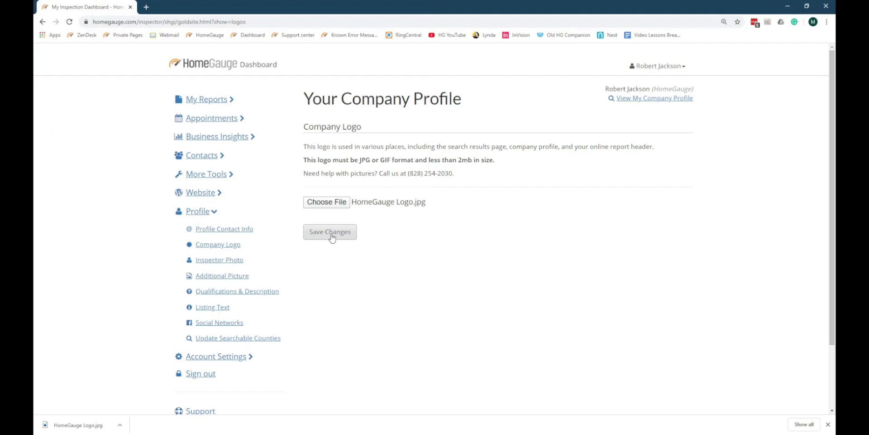
click(329, 231)
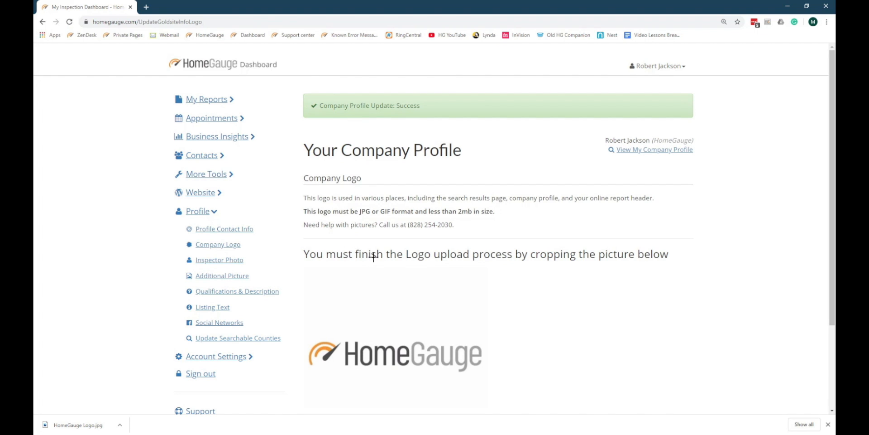
Step: Crop the uploaded image to the HomeGauge wordmark and save it as the current logo
scroll(down, 3)
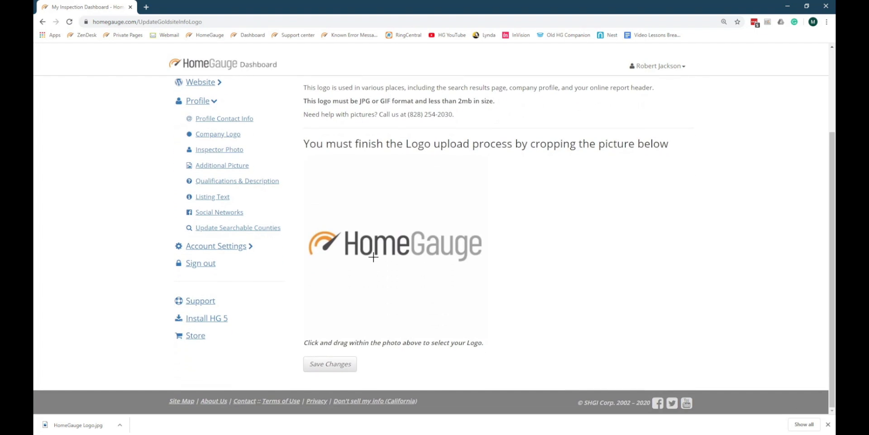
mouse_move(303, 212)
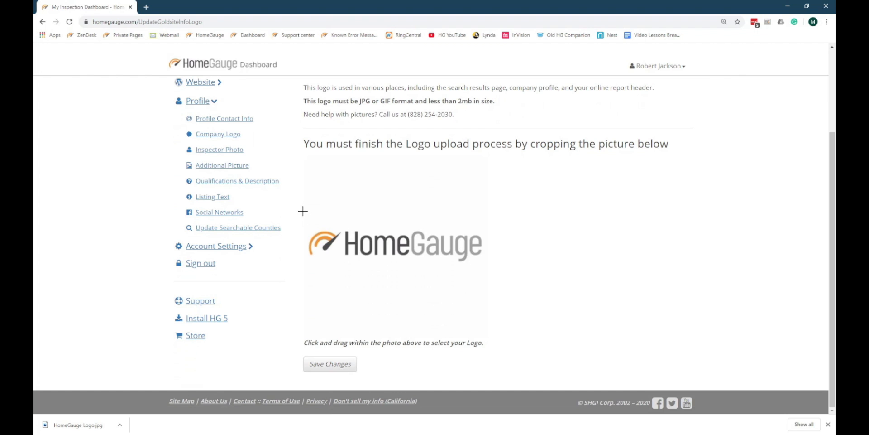
drag(302, 211, 487, 269)
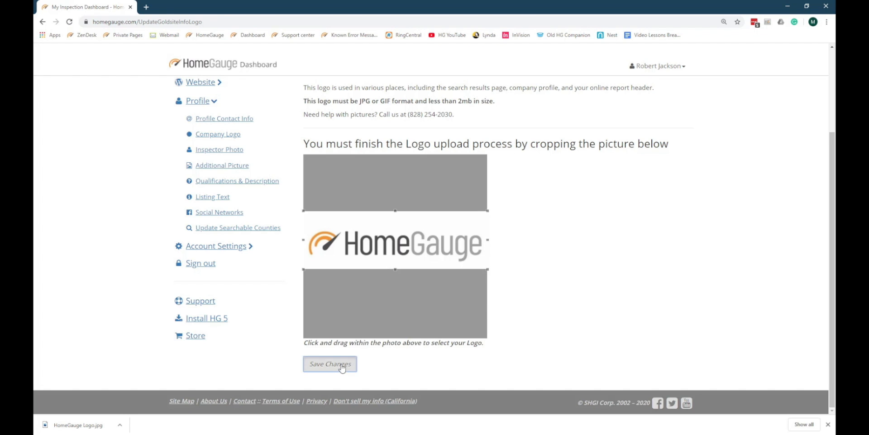
click(329, 364)
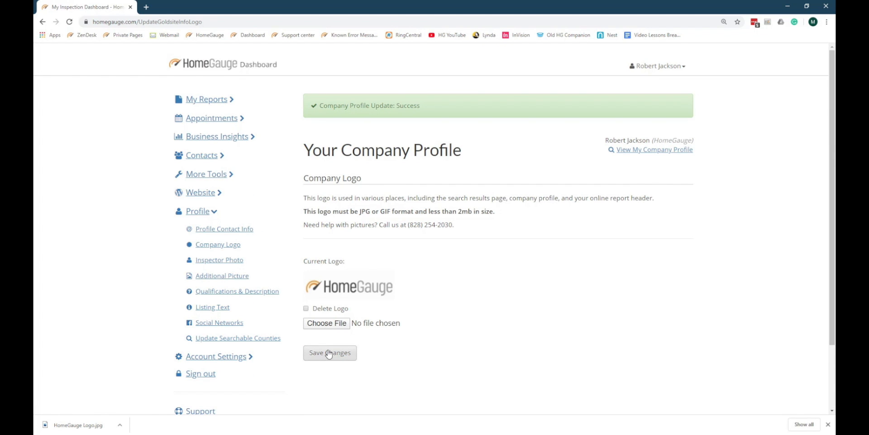
mouse_move(220, 261)
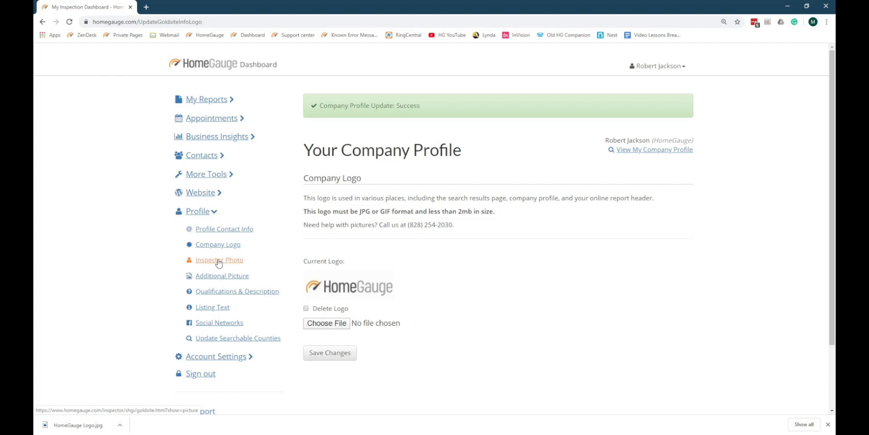
Step: Reach the Additional Image page with its upload and report header colour setting
click(219, 260)
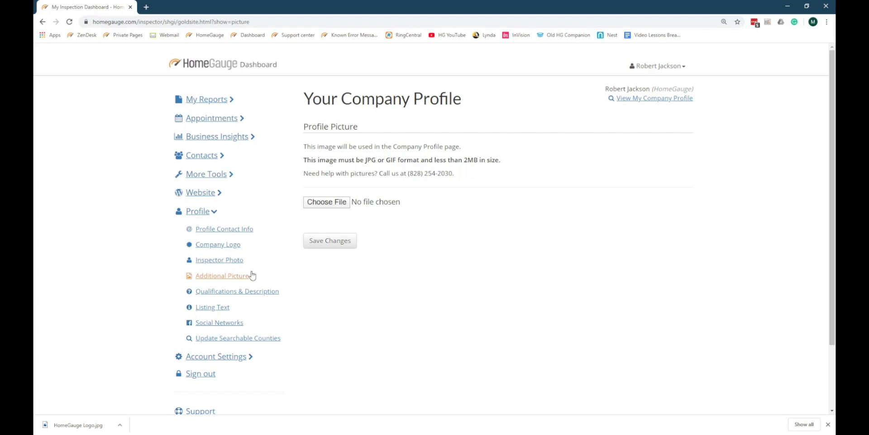
click(223, 275)
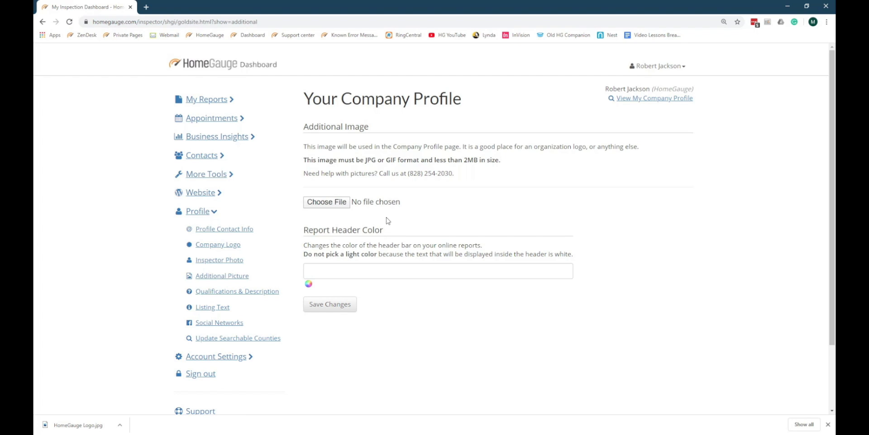
Step: Submit Dial Logo.png with orange header colour #FF9933; it is rejected as an unsupported image type
click(326, 201)
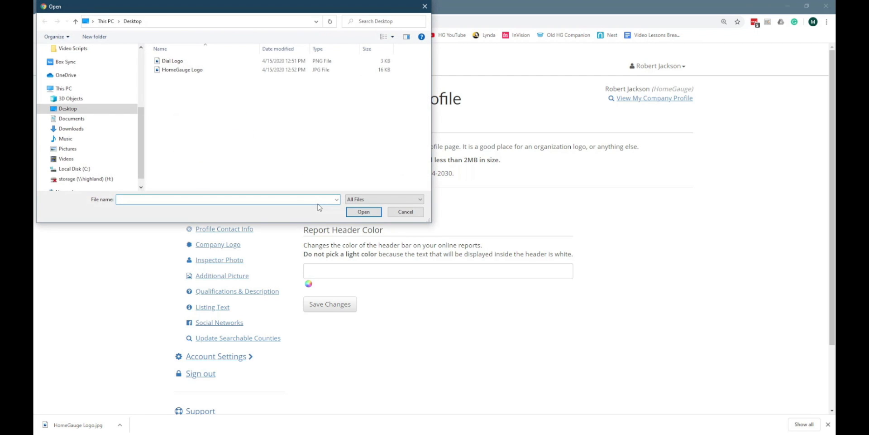
click(364, 212)
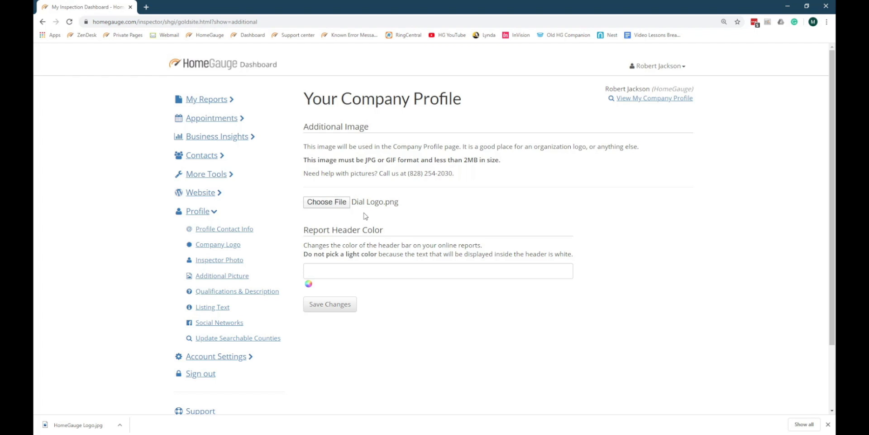
mouse_move(308, 286)
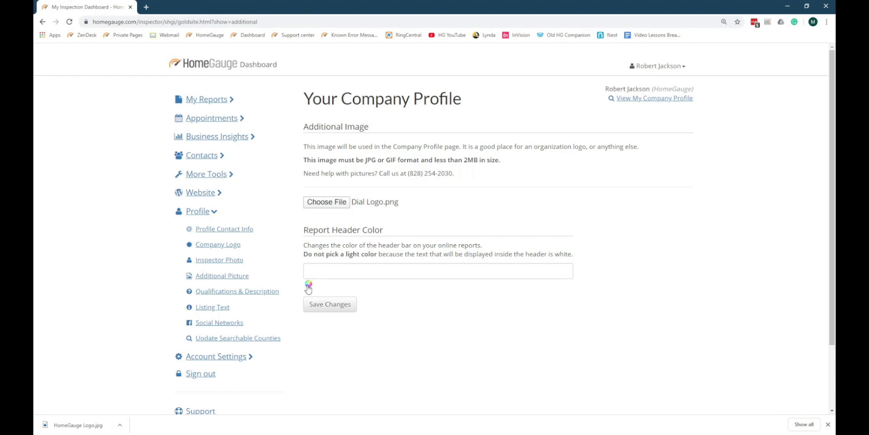
click(308, 285)
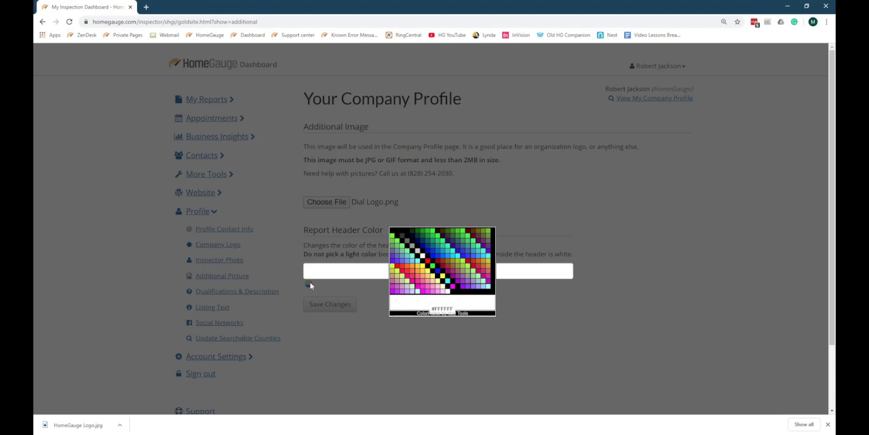
mouse_move(386, 291)
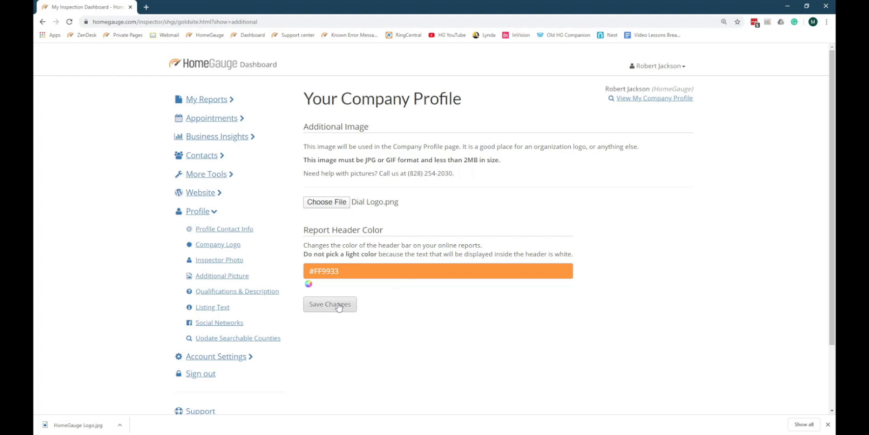
click(329, 304)
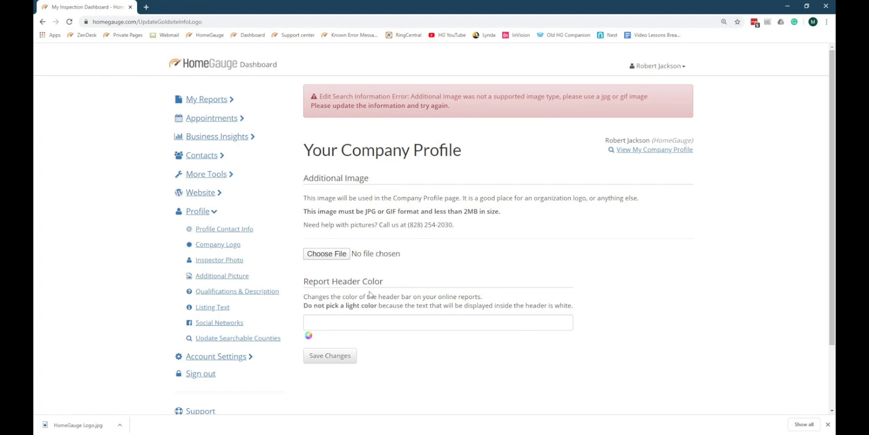
mouse_move(237, 291)
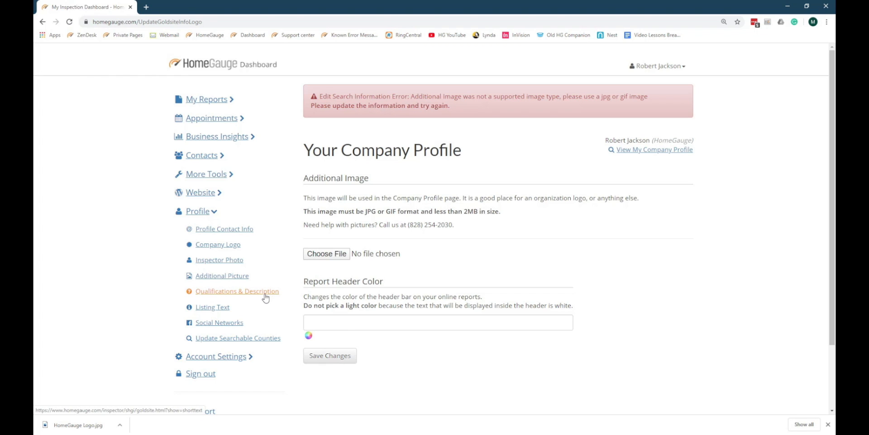
Step: View the empty Qualifications and Short Description fields of the company profile
click(237, 292)
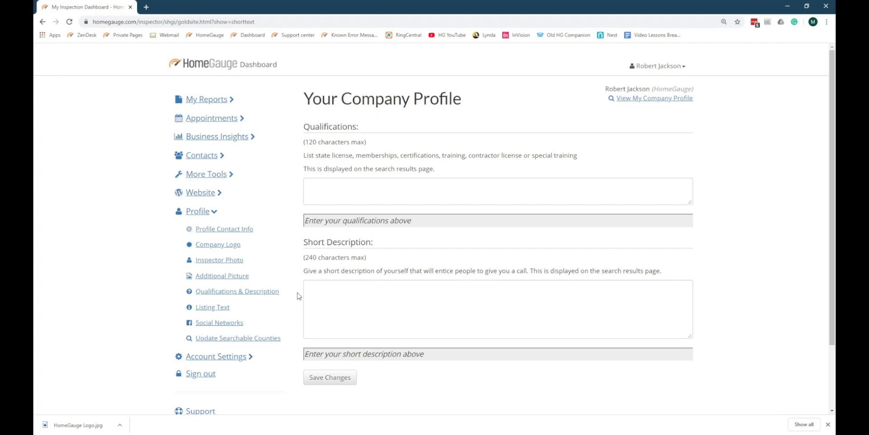
click(212, 306)
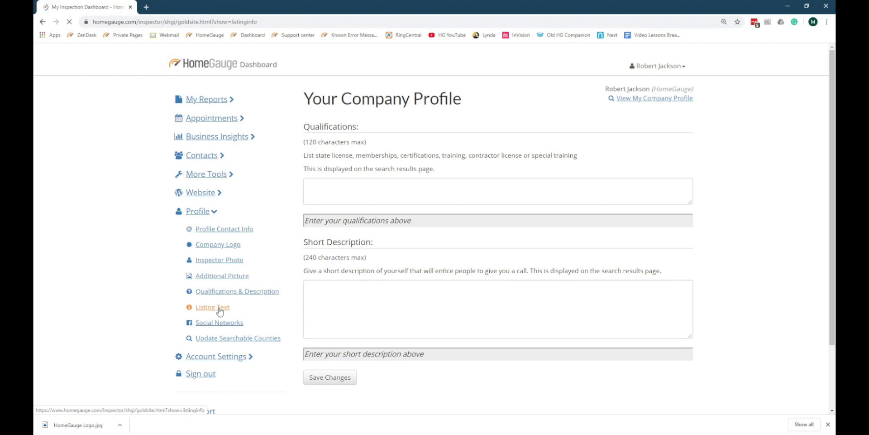
Step: Reach the empty Listing Text rich-text editor for the company pitch
click(212, 307)
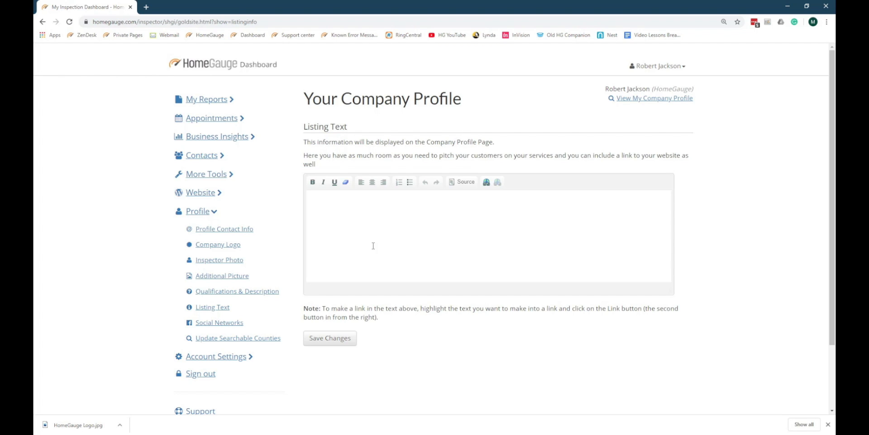
mouse_move(219, 322)
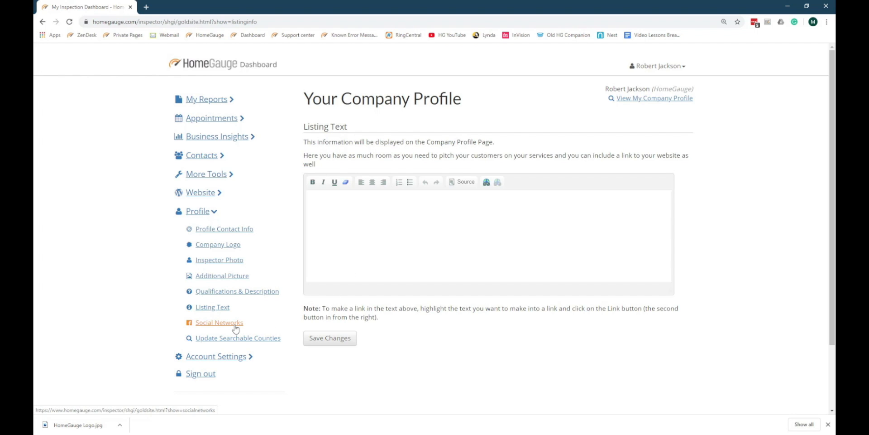
Step: Look over the empty Facebook, LinkedIn and Twitter link fields on the Social Networks page
click(220, 322)
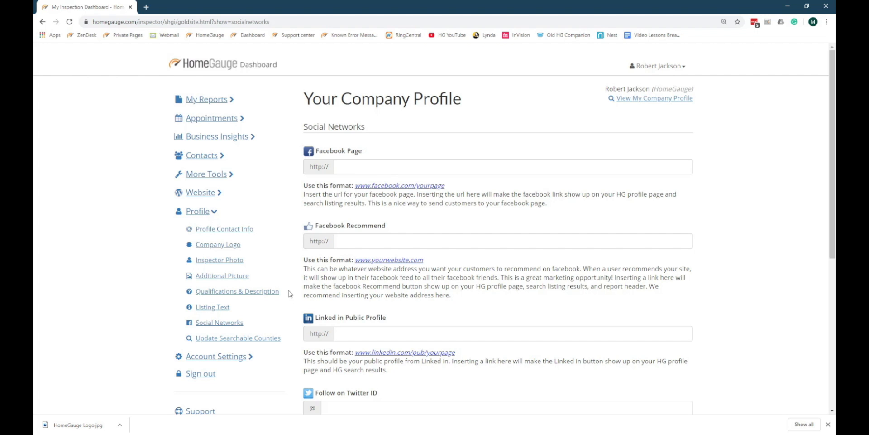
scroll(down, 3)
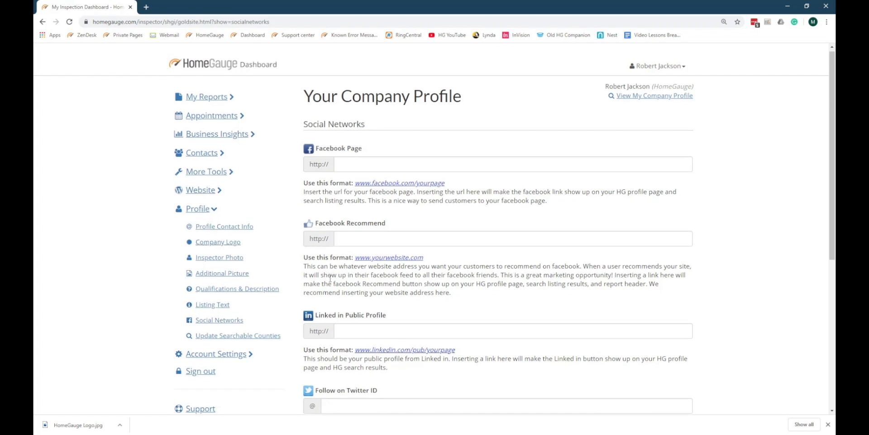
scroll(down, 3)
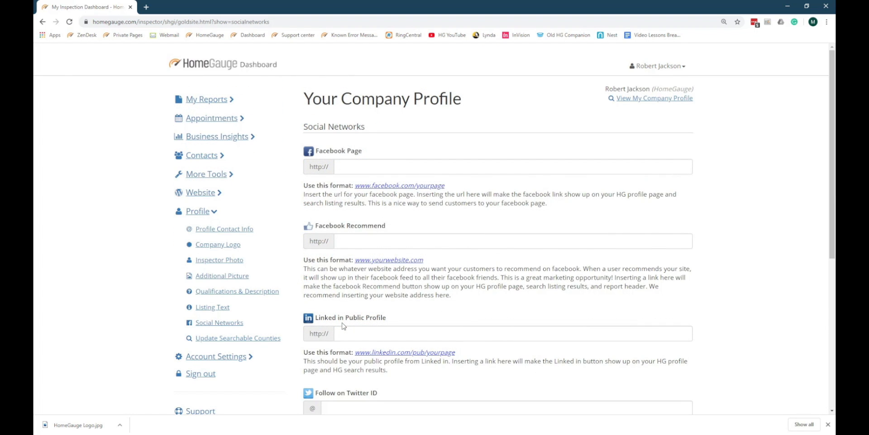
click(238, 338)
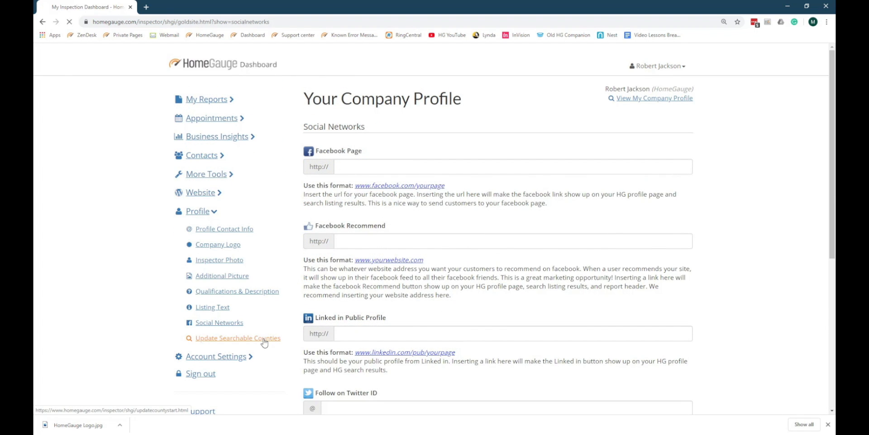
Step: Choose North Carolina as the coverage state and bring up its county checklist with Buncombe checked
click(237, 338)
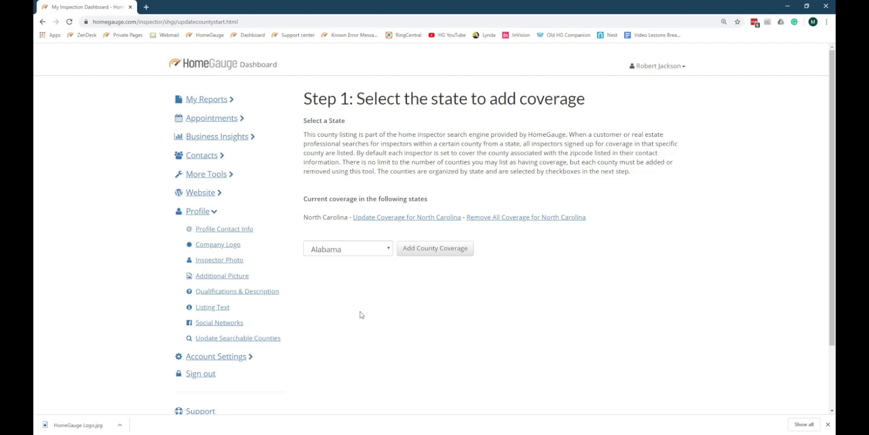
mouse_move(357, 304)
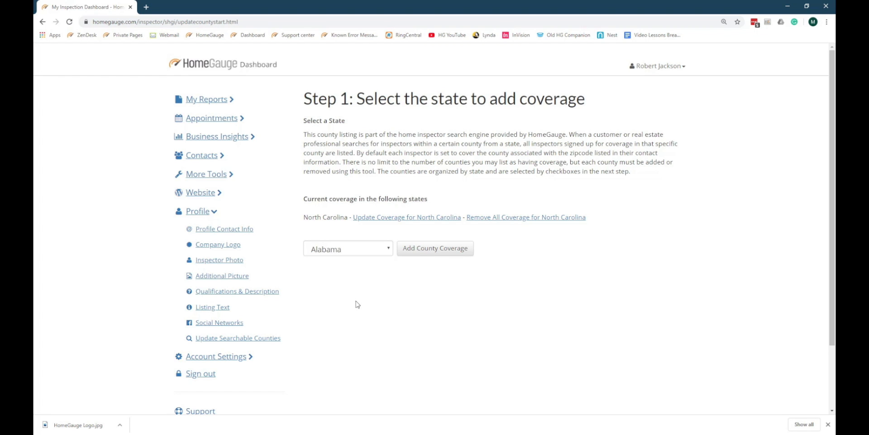
click(348, 248)
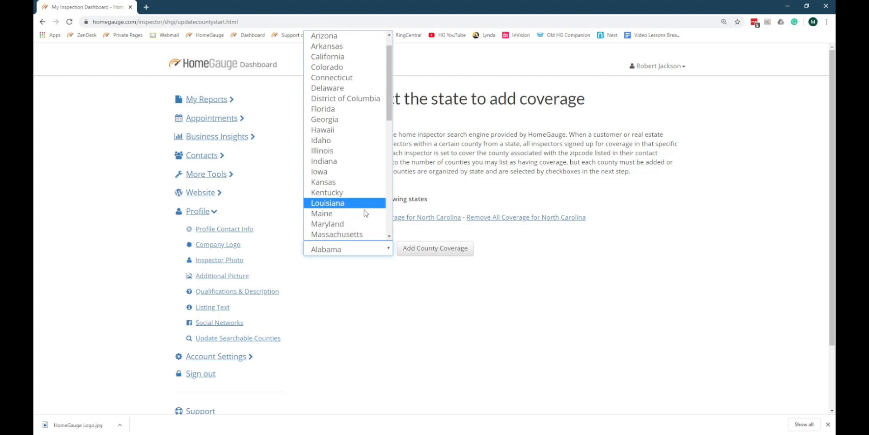
click(348, 248)
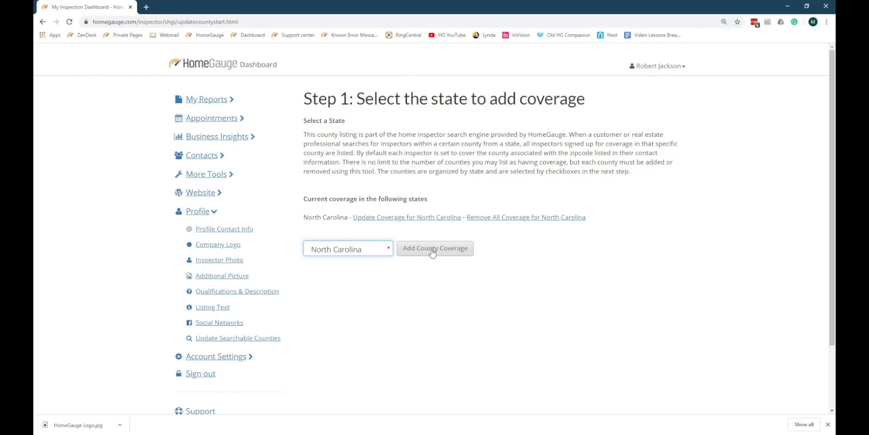
click(435, 248)
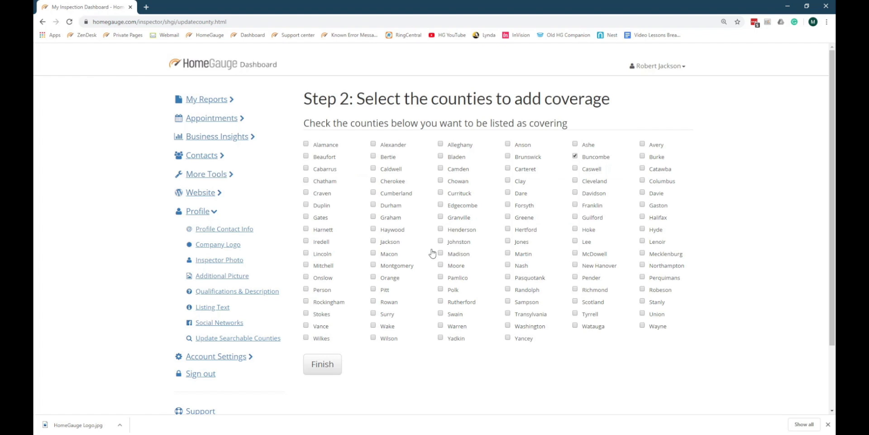
Step: Add Haywood, Henderson, Madison and McDowell counties to coverage alongside Buncombe and finish
click(373, 230)
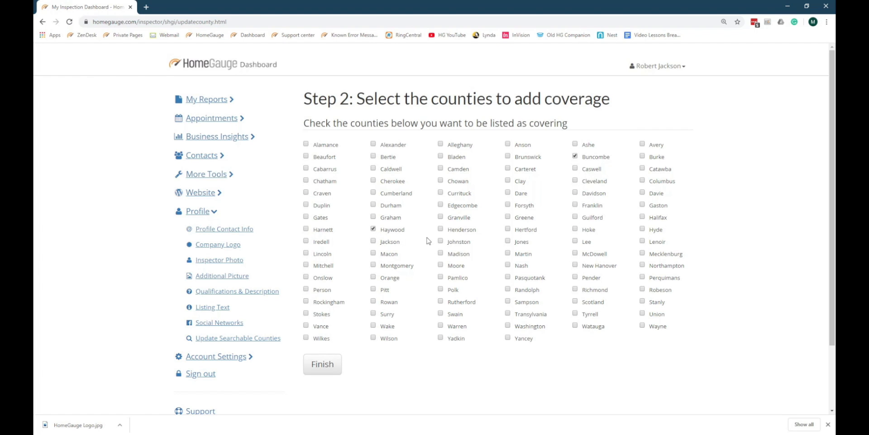
click(440, 229)
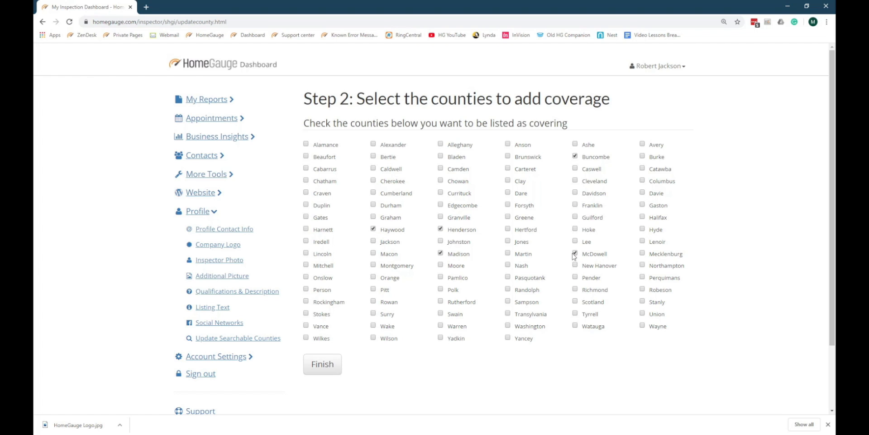
click(322, 364)
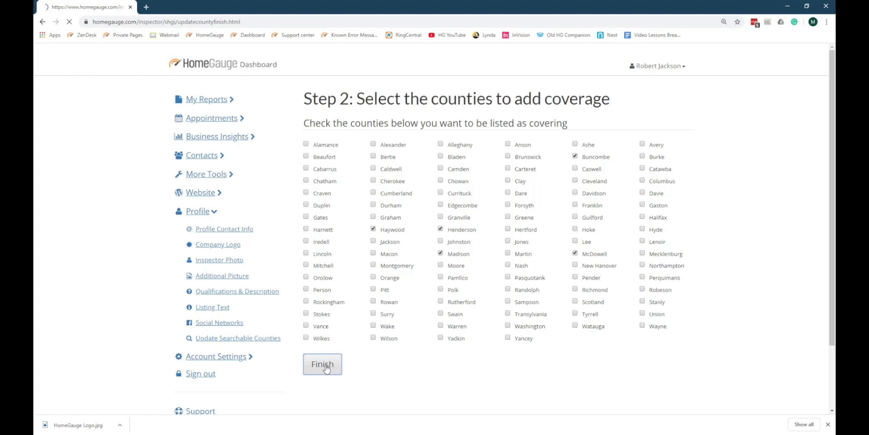
click(322, 364)
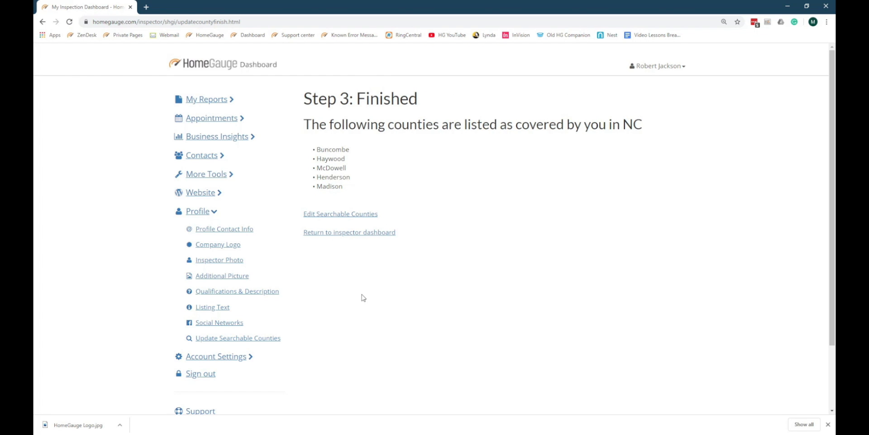